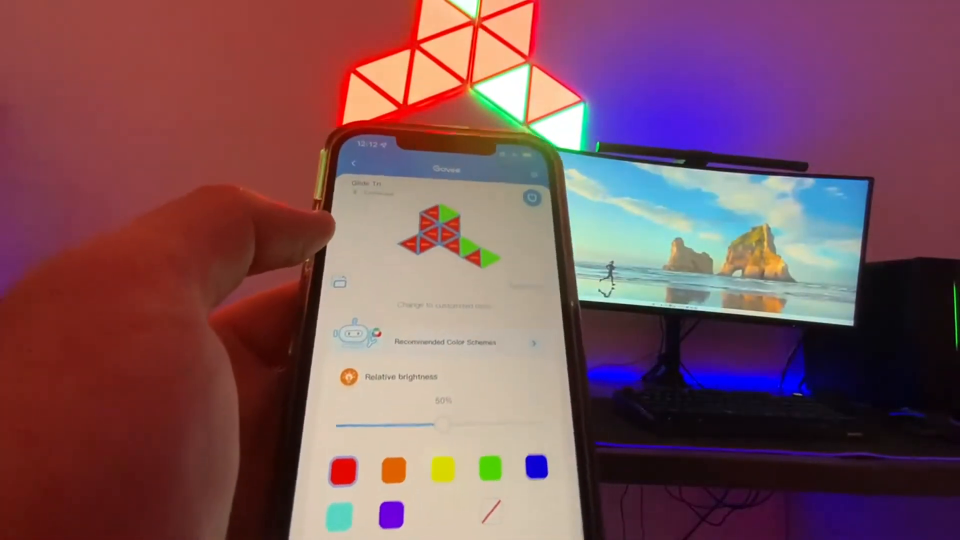
- Apply the Emotion > Dreamlike scene to the Glide panels and set its flow direction to left
left_click(537, 466)
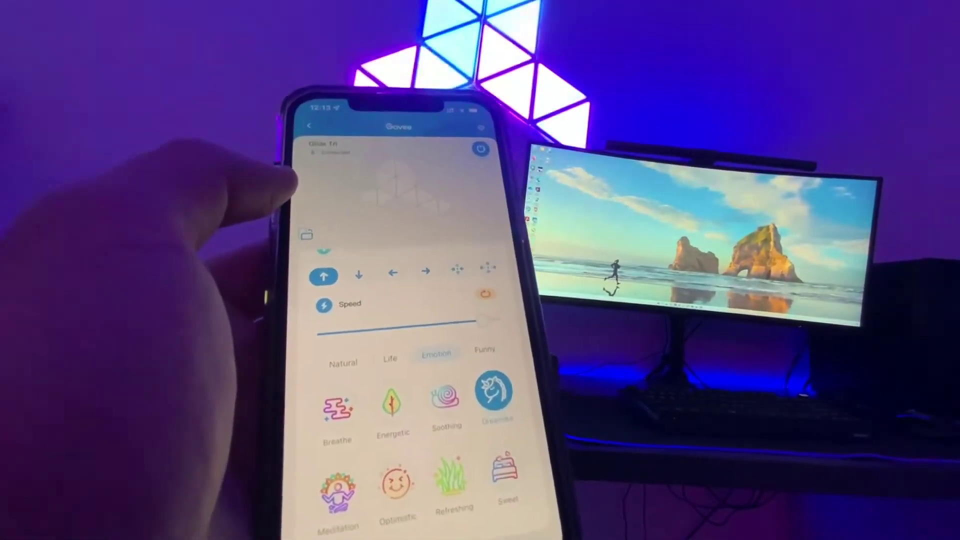
left_click(392, 271)
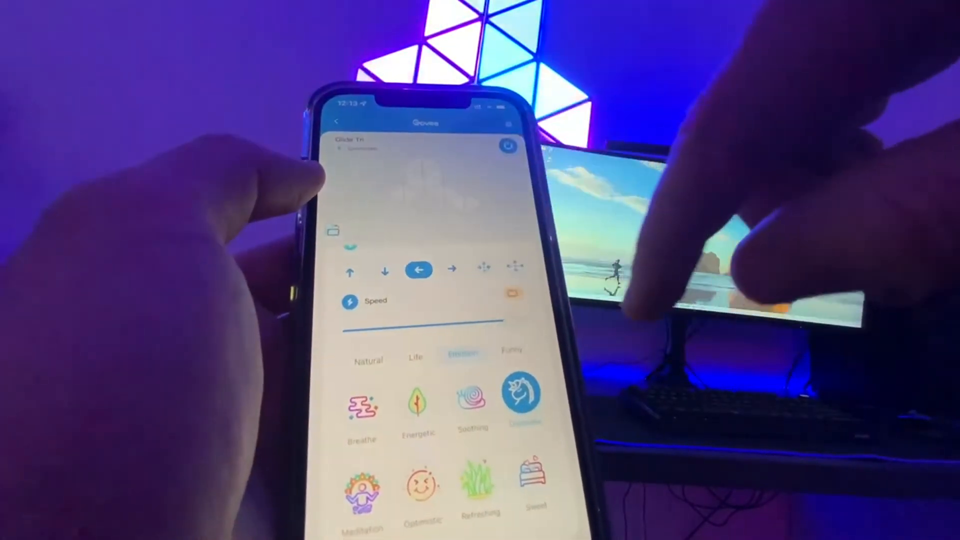